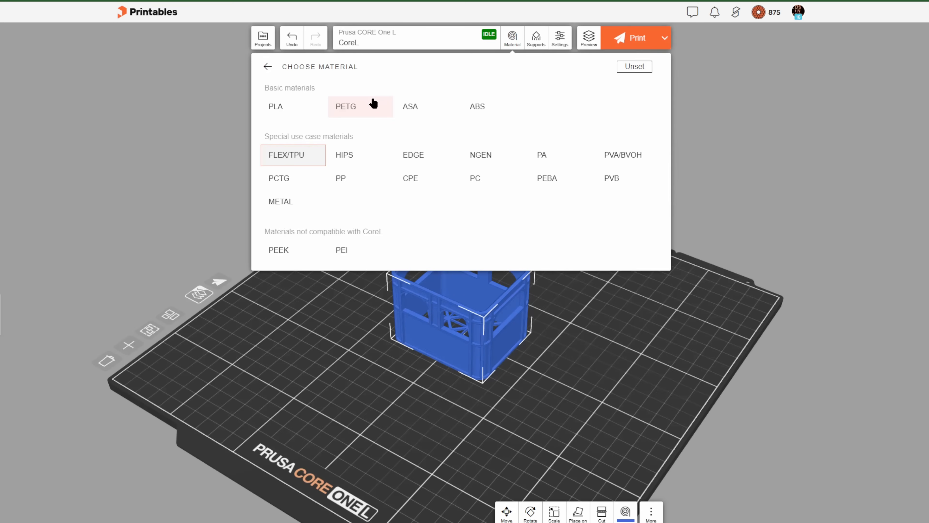
# Assign Fiberlogy FiberFlex 40D from the FLEX/TPU category as the crate's filament.
pyautogui.click(286, 155)
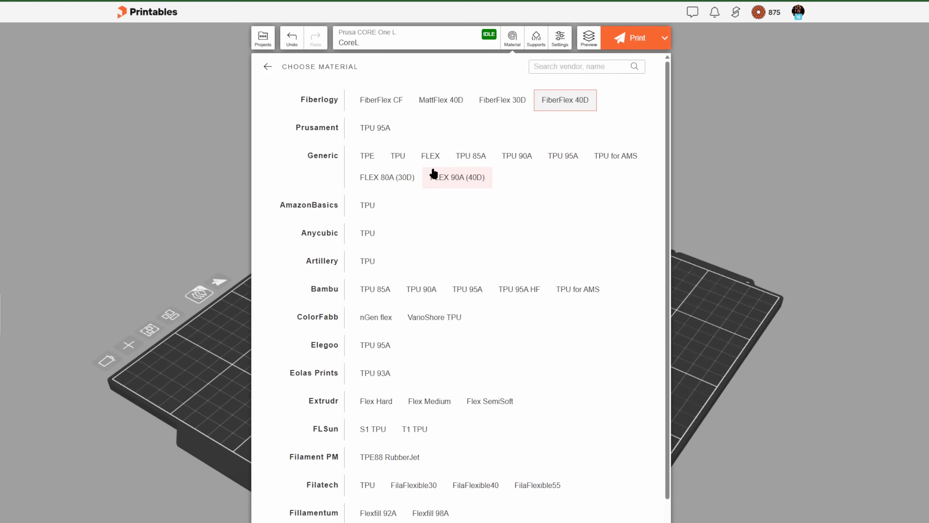
pyautogui.click(565, 100)
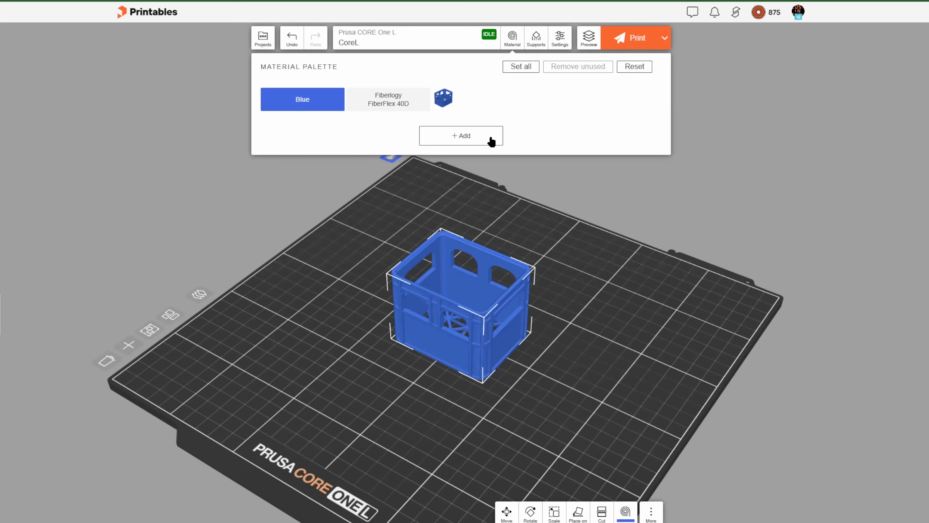
pyautogui.click(632, 37)
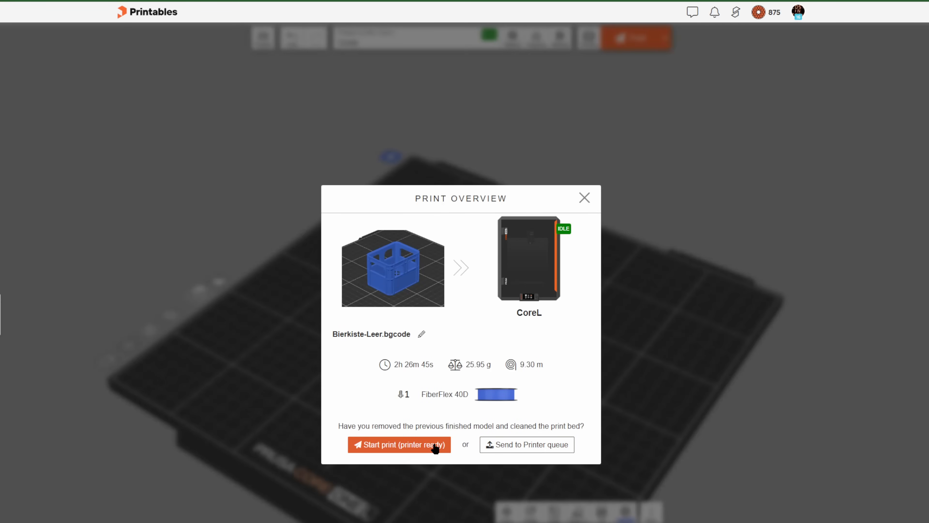
pyautogui.moveTo(431, 387)
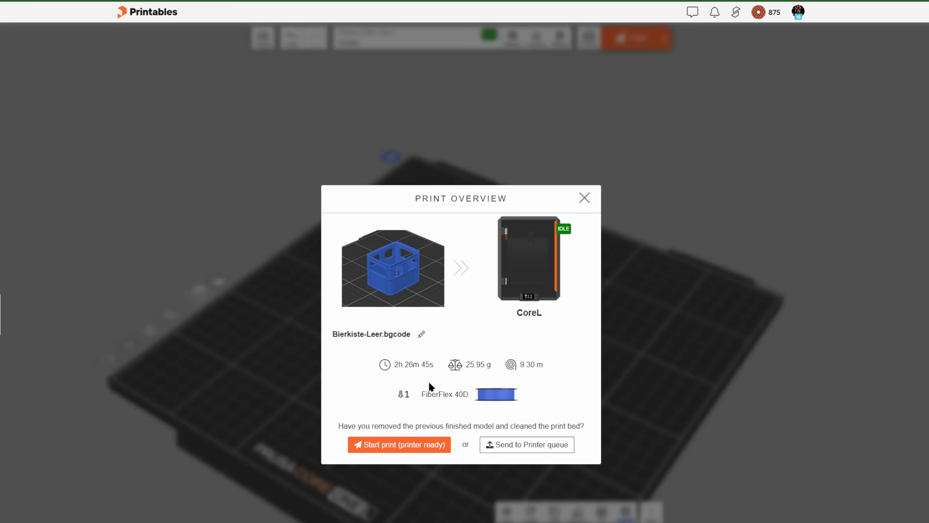
# Start the crate print on the CoreL printer and close the Print Started notice.
pyautogui.click(399, 444)
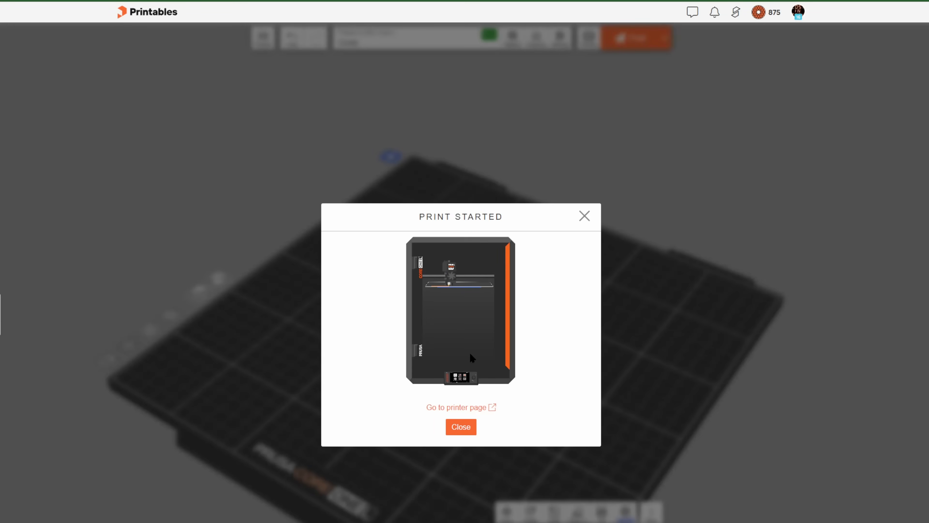
pyautogui.moveTo(792, 426)
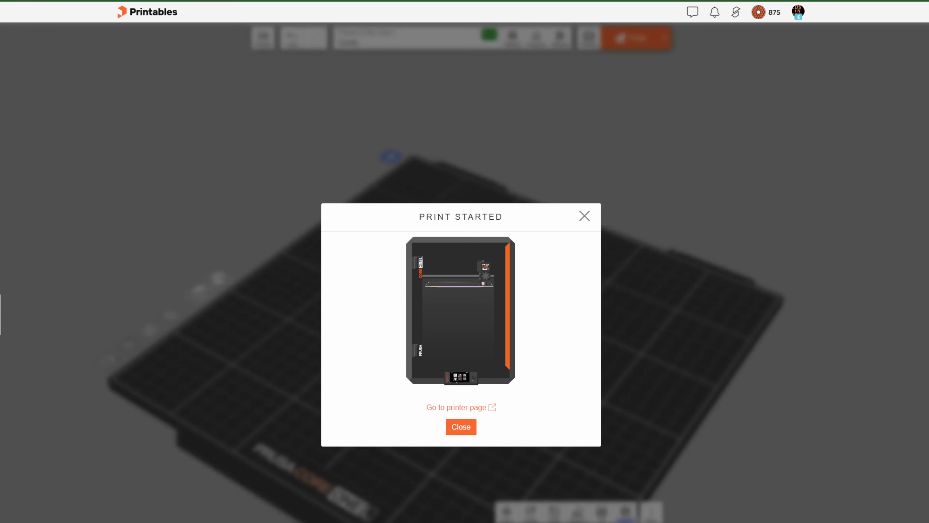
pyautogui.click(460, 427)
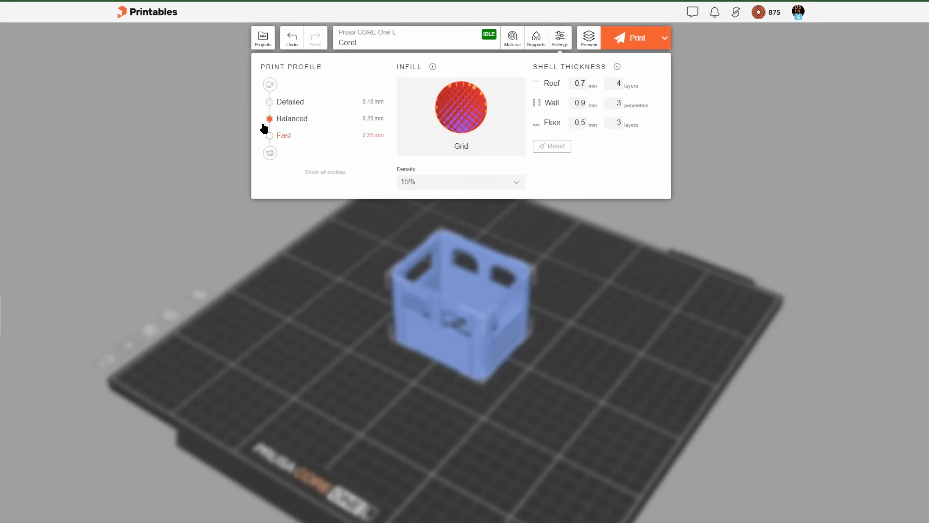
# Switch to the Fast 0.25 mm profile and send the crate to the printer queue.
pyautogui.click(270, 135)
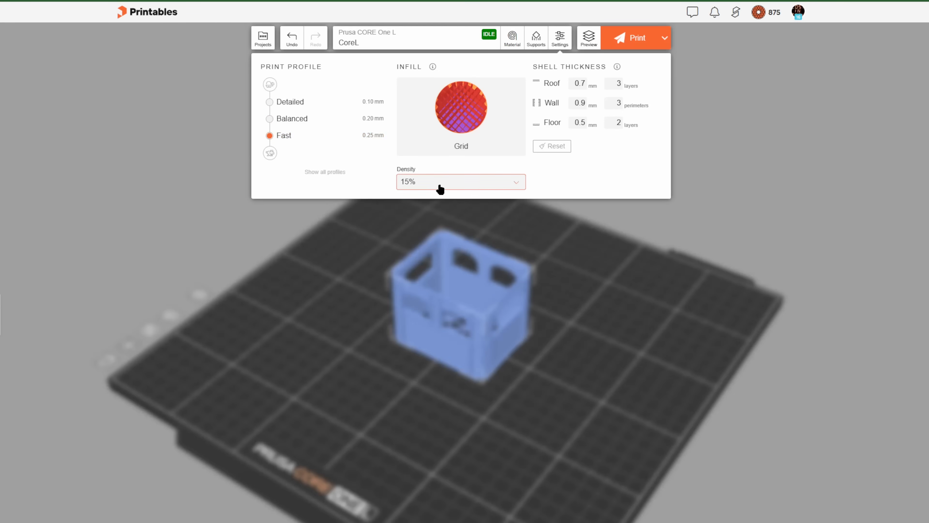
pyautogui.click(635, 37)
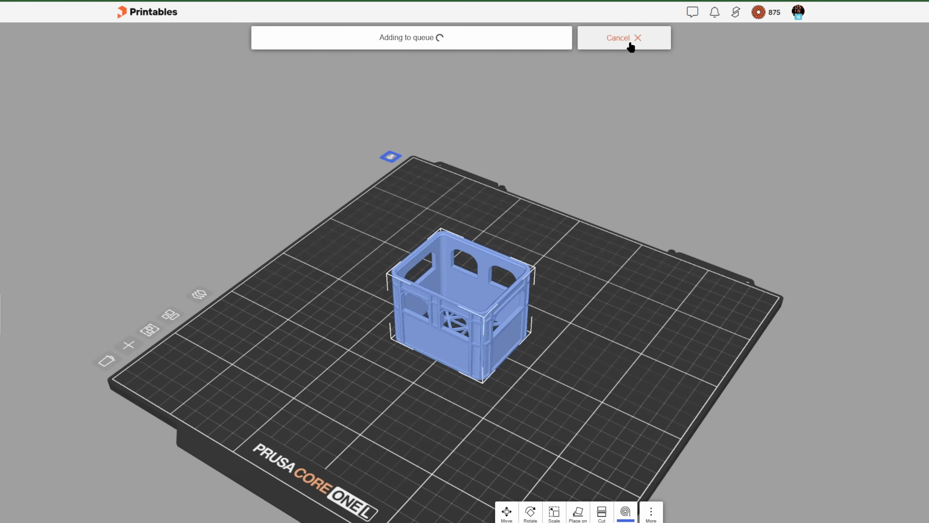
# Cancel adding the crate to the queue before opening the INBXX model page.
pyautogui.click(623, 37)
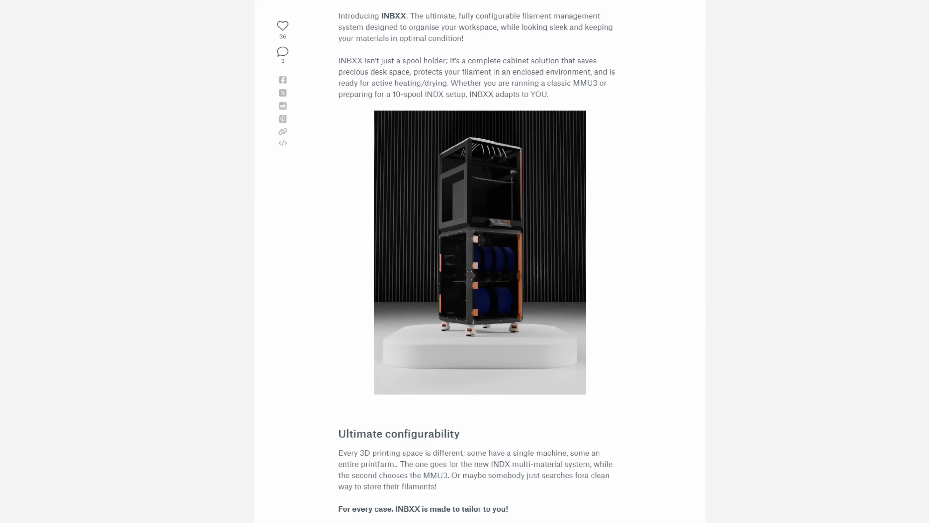
# Scroll through the INBXX description to the configuration, placement and levelling caster sections.
pyautogui.scroll(-3)
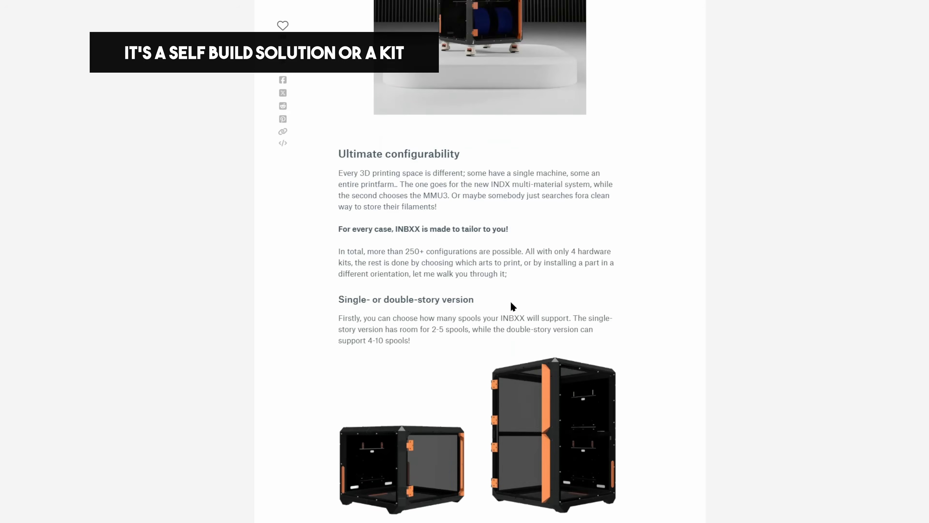
pyautogui.scroll(-3)
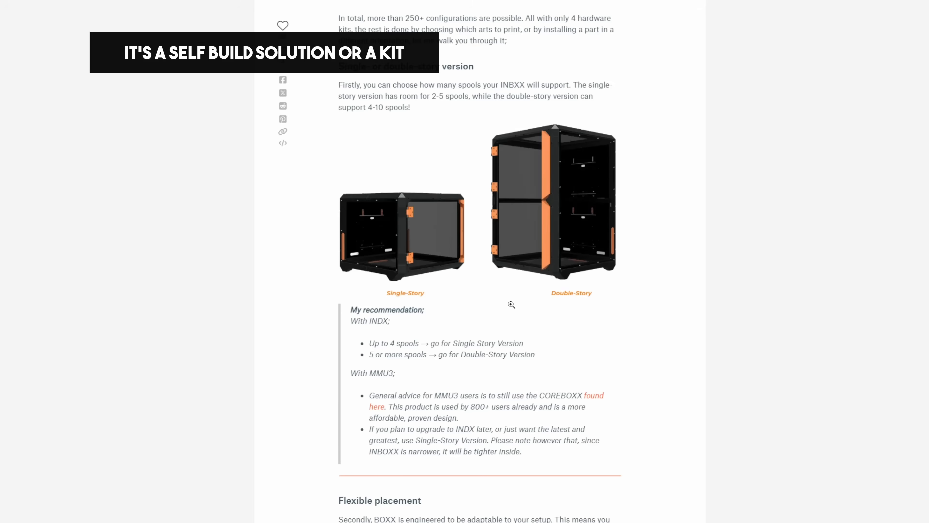
pyautogui.scroll(-3)
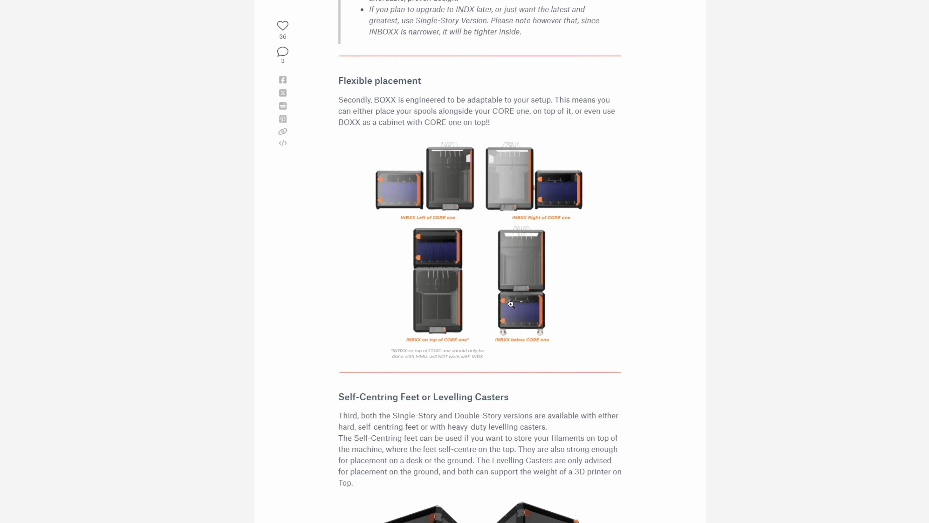